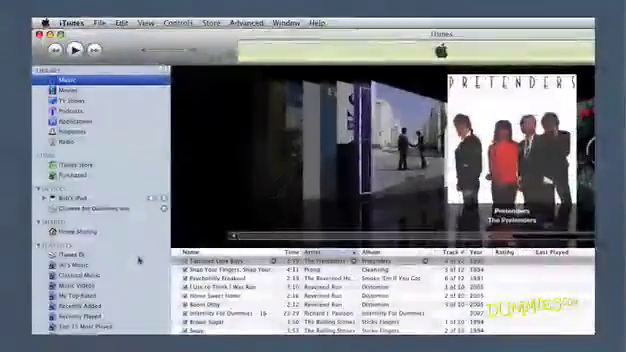
Open General preferences and choose the 'When you insert a CD' pop-up menu option.
click(58, 20)
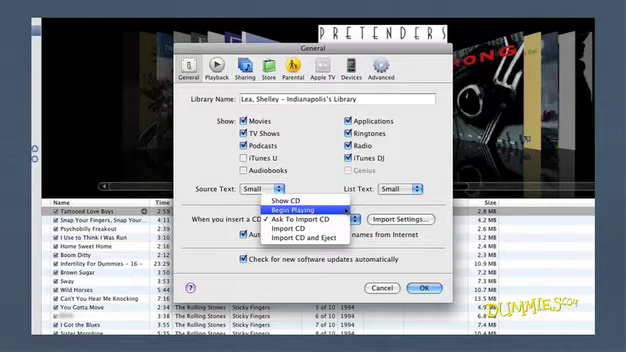
mouse_move(300, 214)
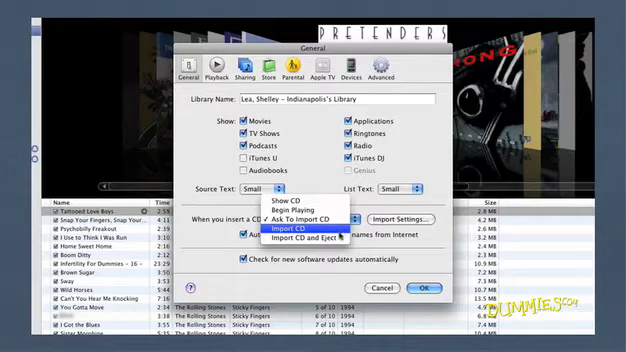
mouse_move(318, 240)
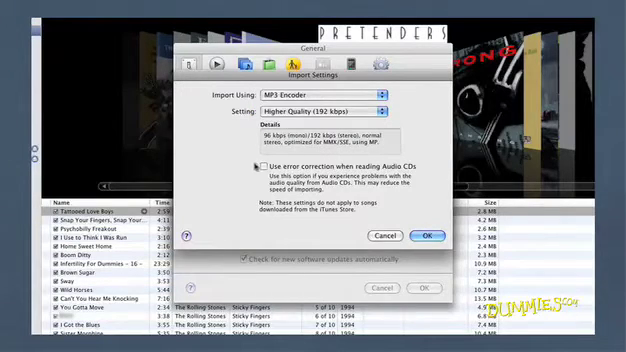
click(260, 164)
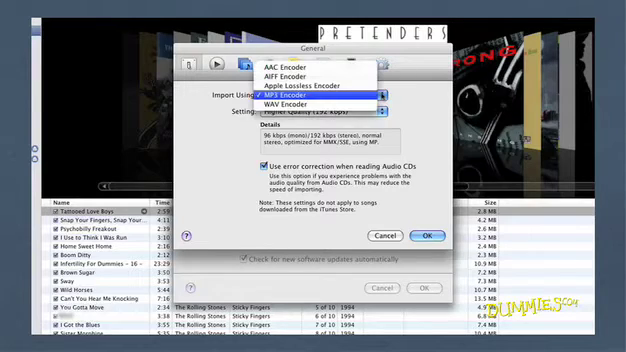
mouse_move(310, 63)
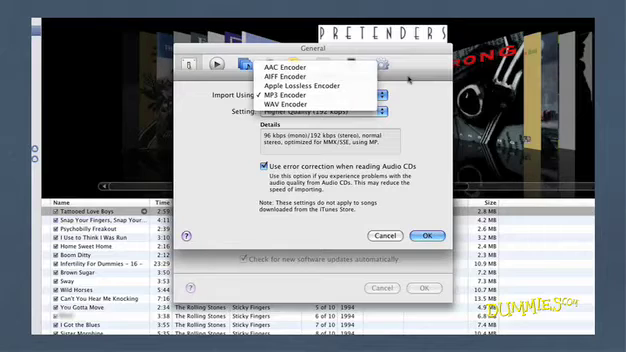
mouse_move(310, 74)
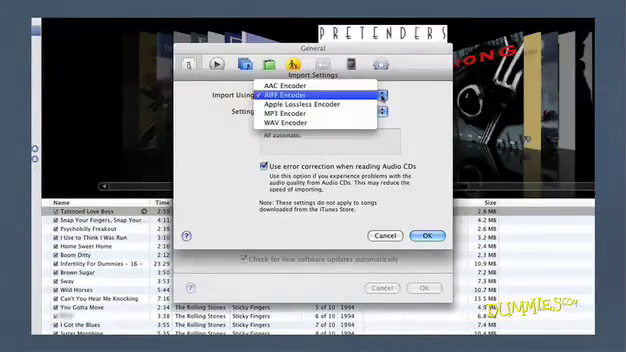
mouse_move(311, 103)
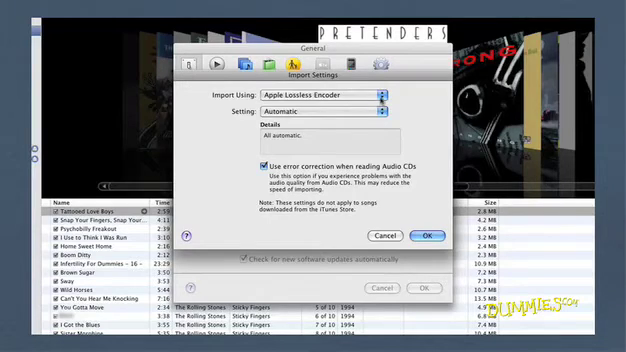
click(330, 95)
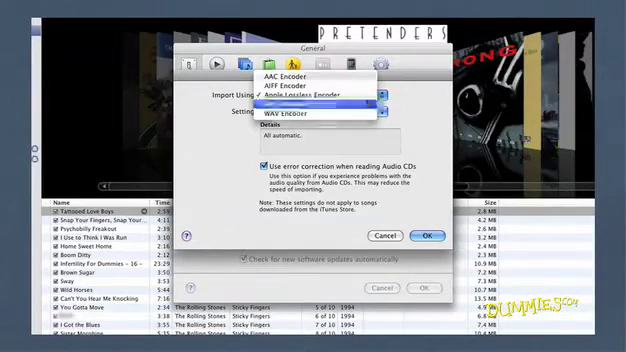
click(300, 88)
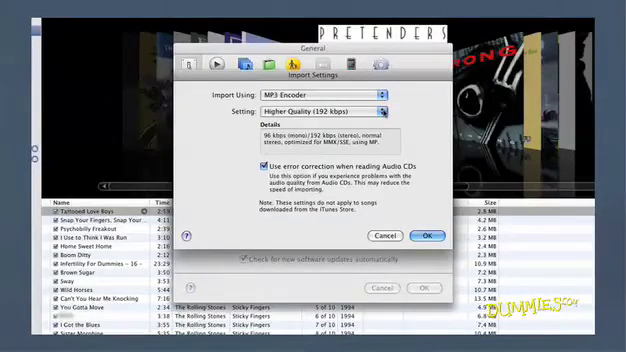